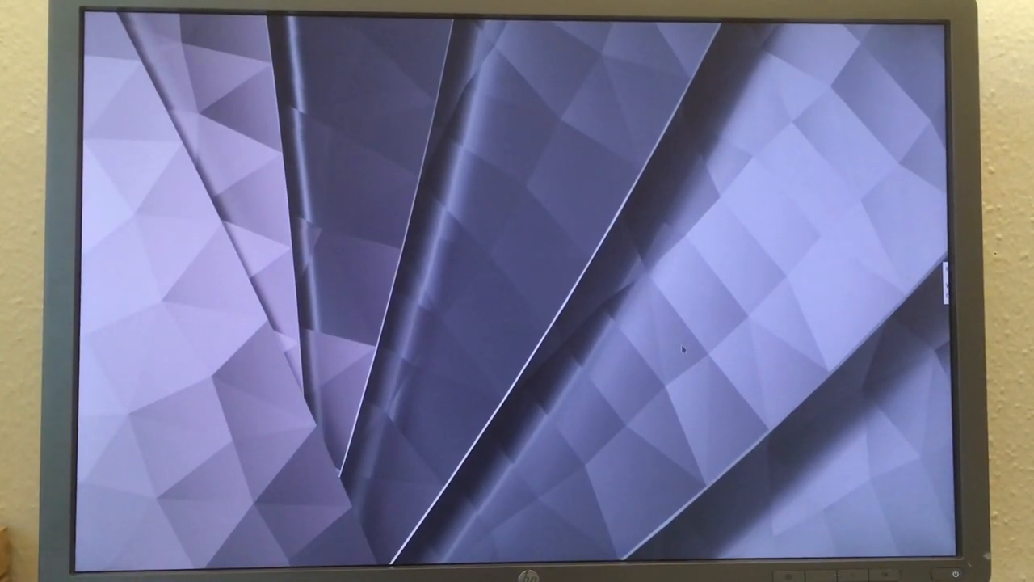
mouse_move(539, 297)
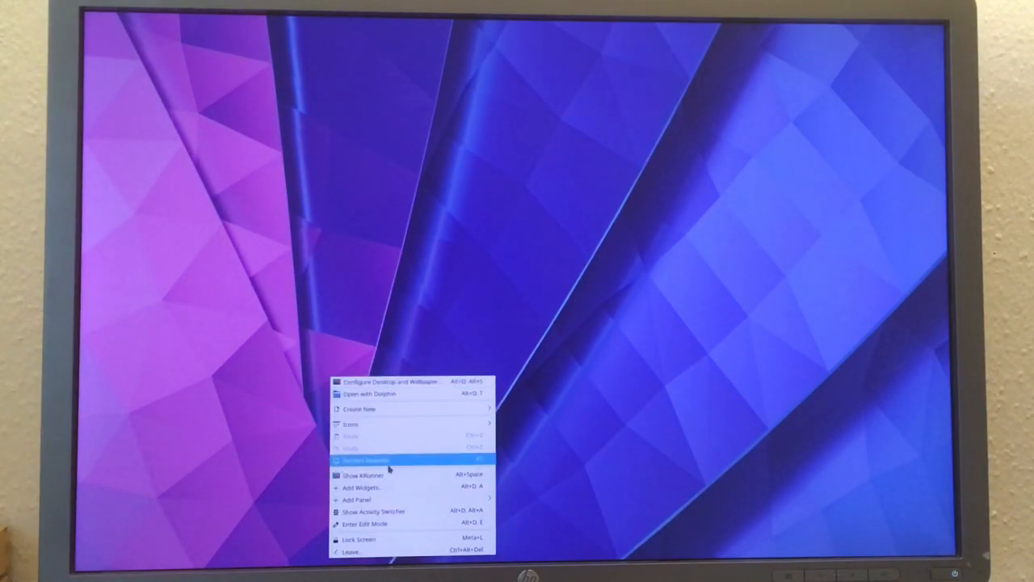
mouse_move(452, 307)
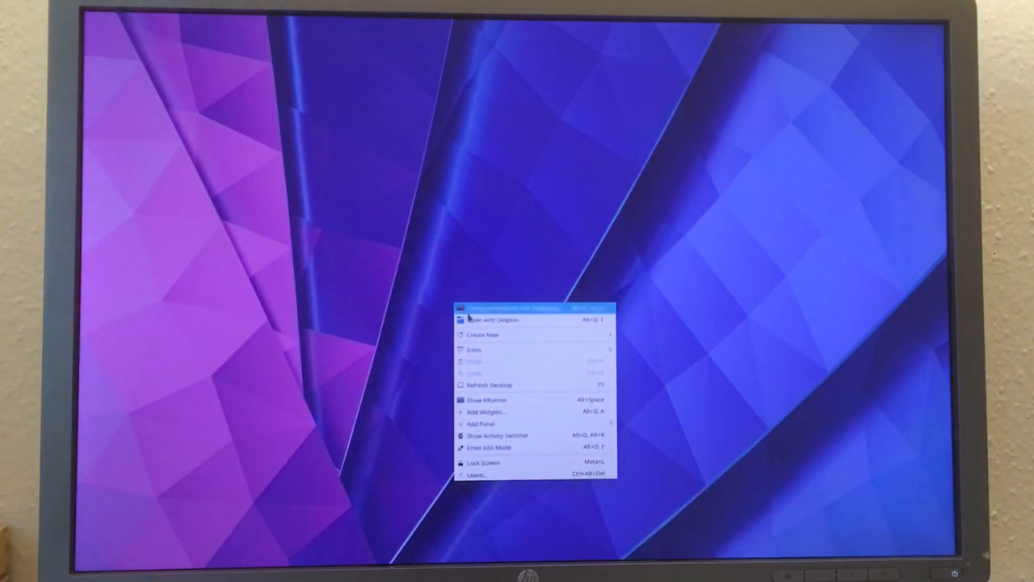
- Search KRunner for display settings and launch the Display Configuration module
click(486, 399)
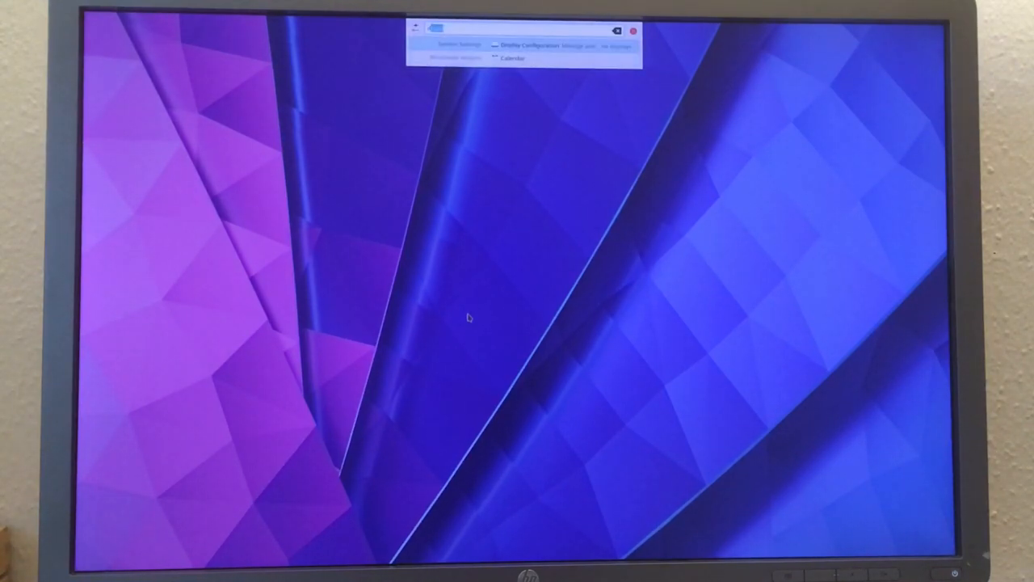
mouse_move(548, 213)
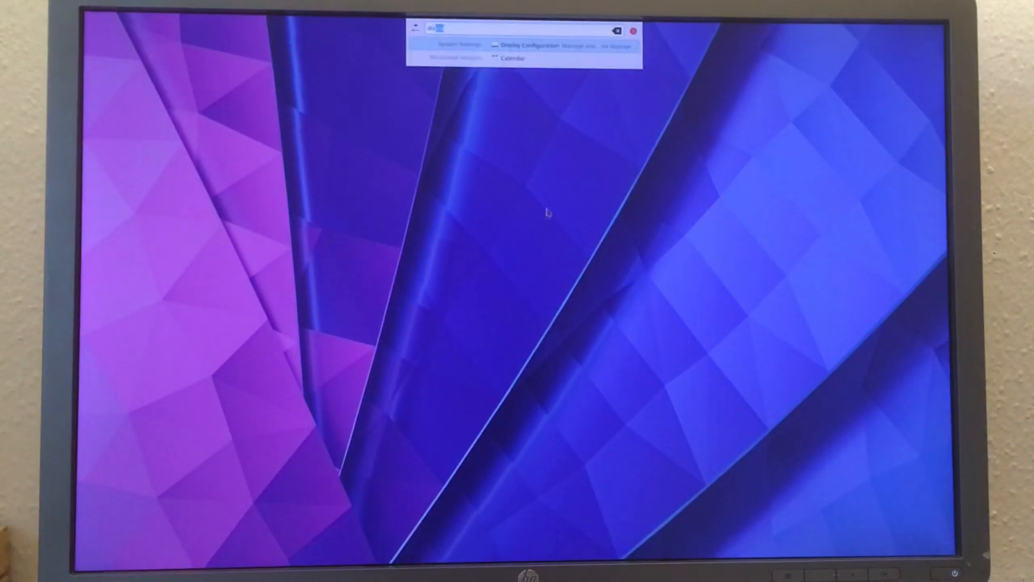
click(533, 45)
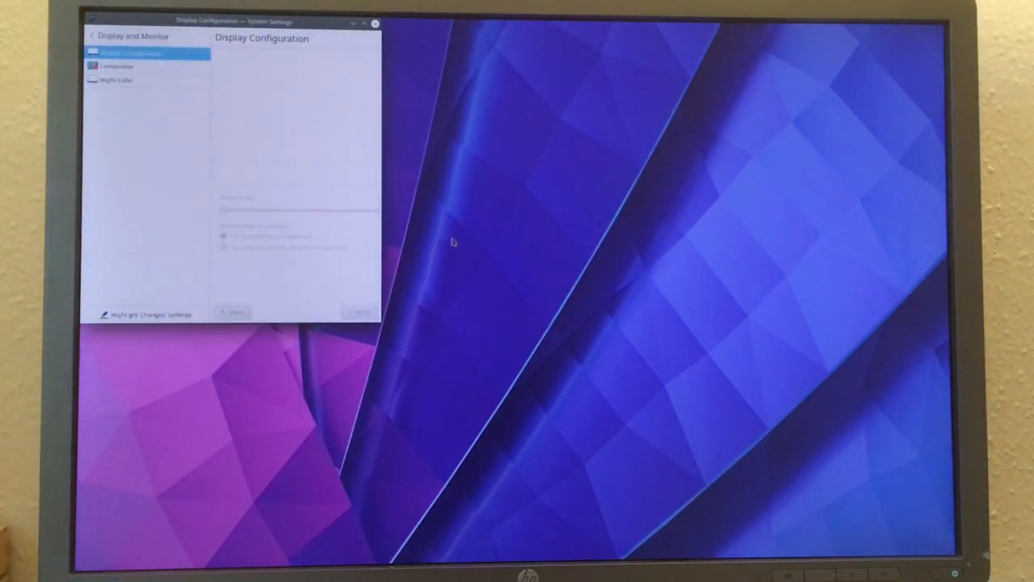
- Disable the Laptop Screen so only the HP HDMI monitor at 1920×1200 remains enabled, and apply
click(129, 52)
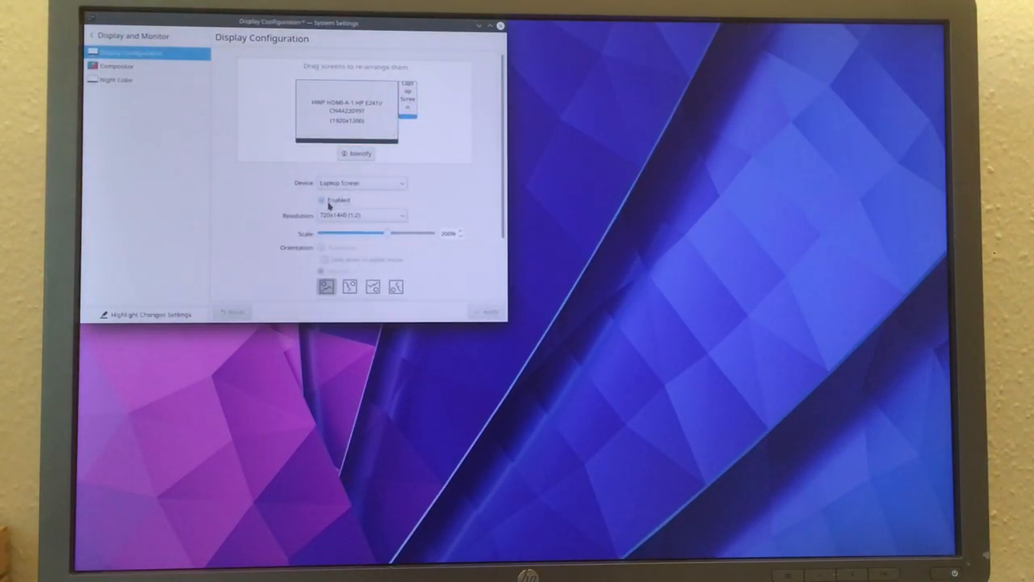
click(322, 200)
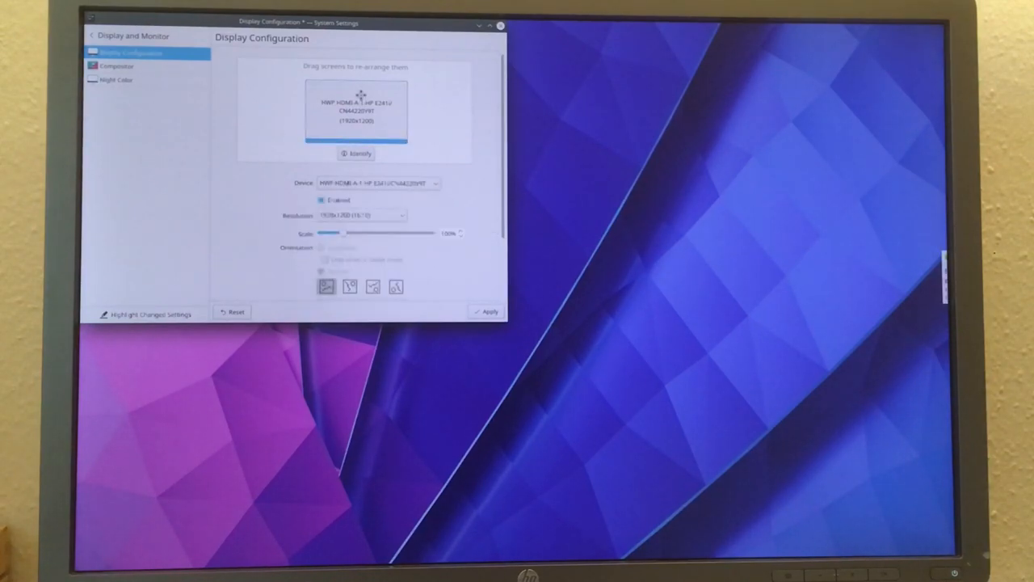
click(323, 200)
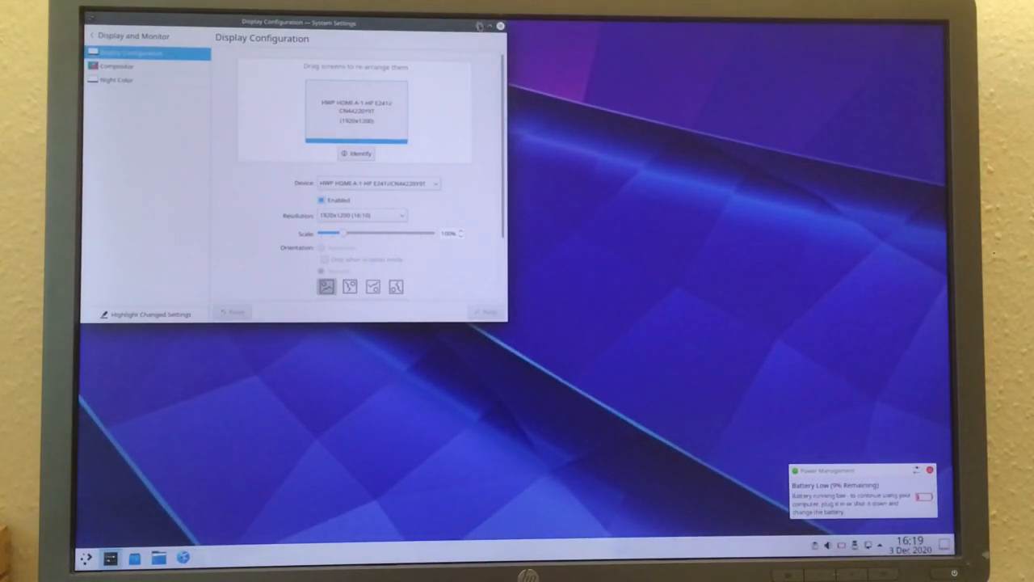
- Close the System Settings window, leaving the Plasma desktop on the HP monitor
click(500, 25)
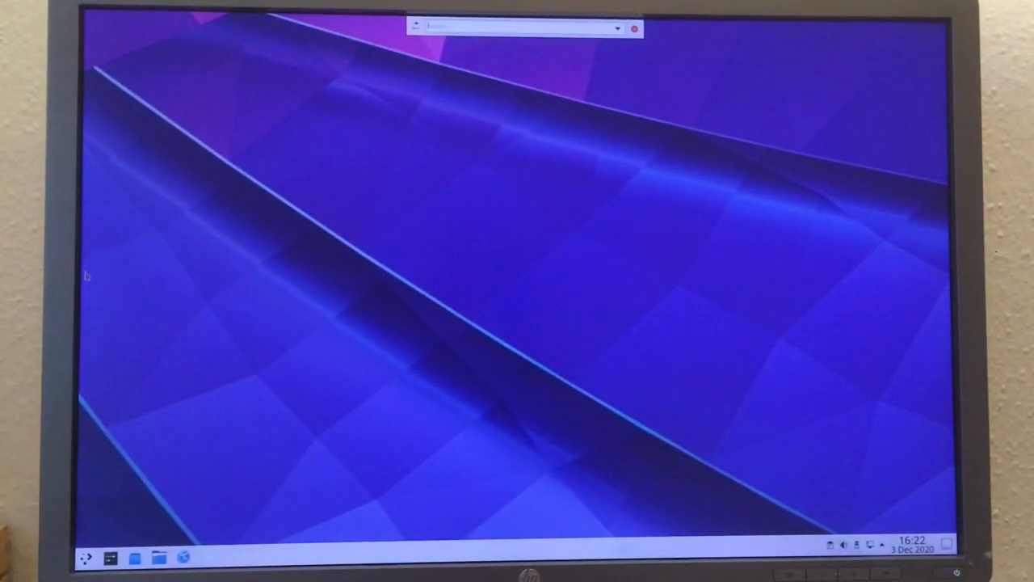
click(85, 555)
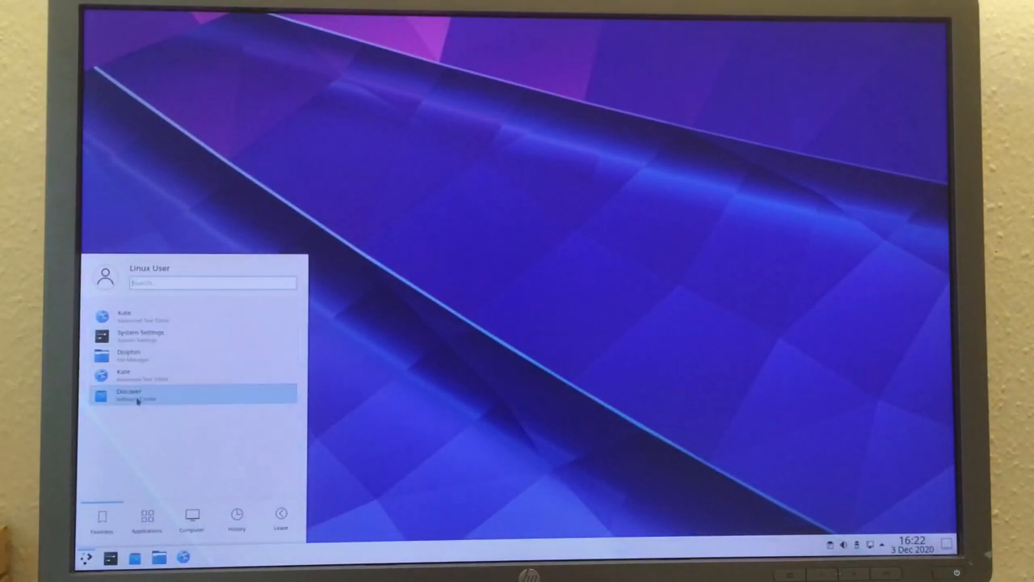
click(145, 520)
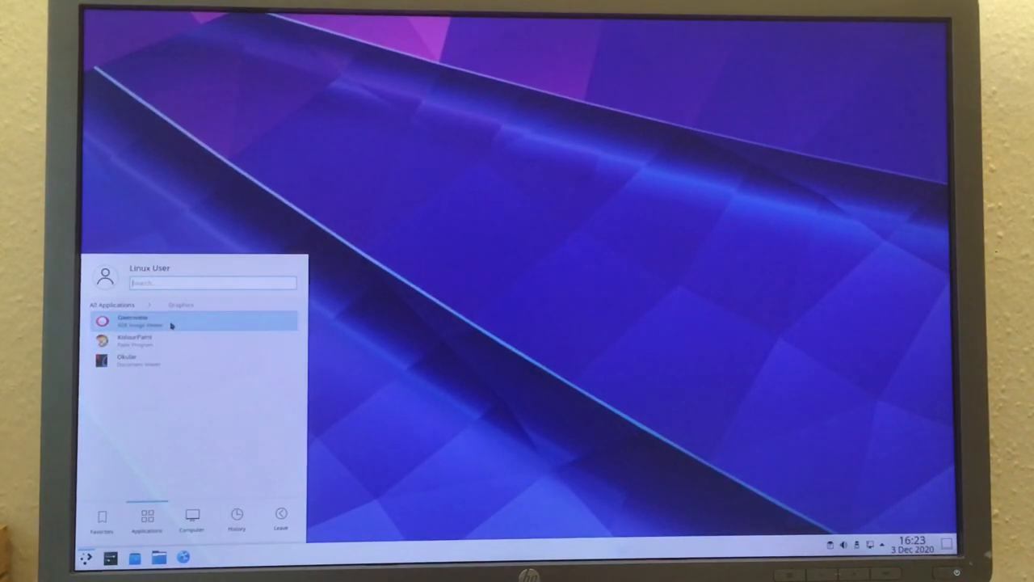
mouse_move(160, 339)
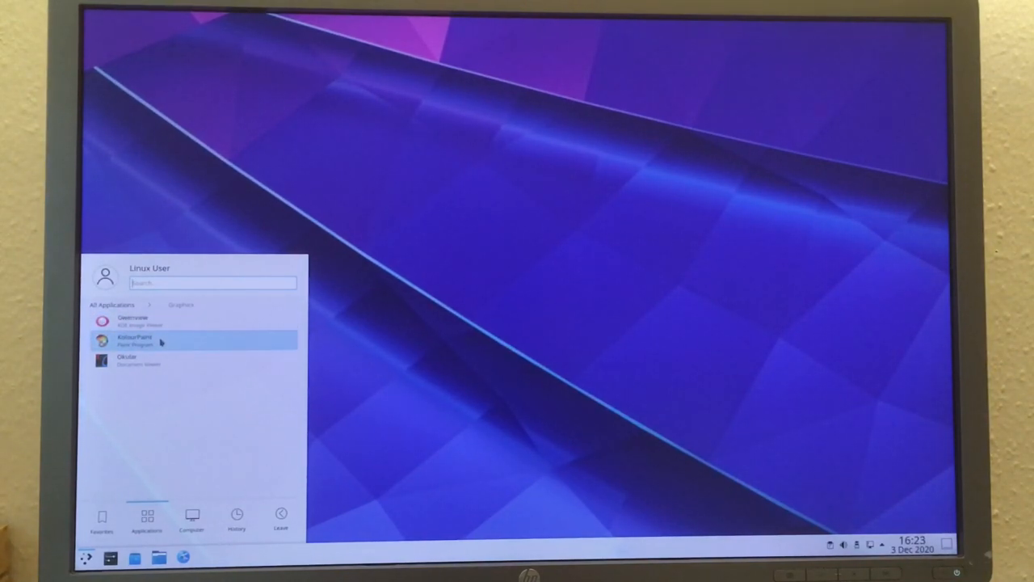
mouse_move(132, 441)
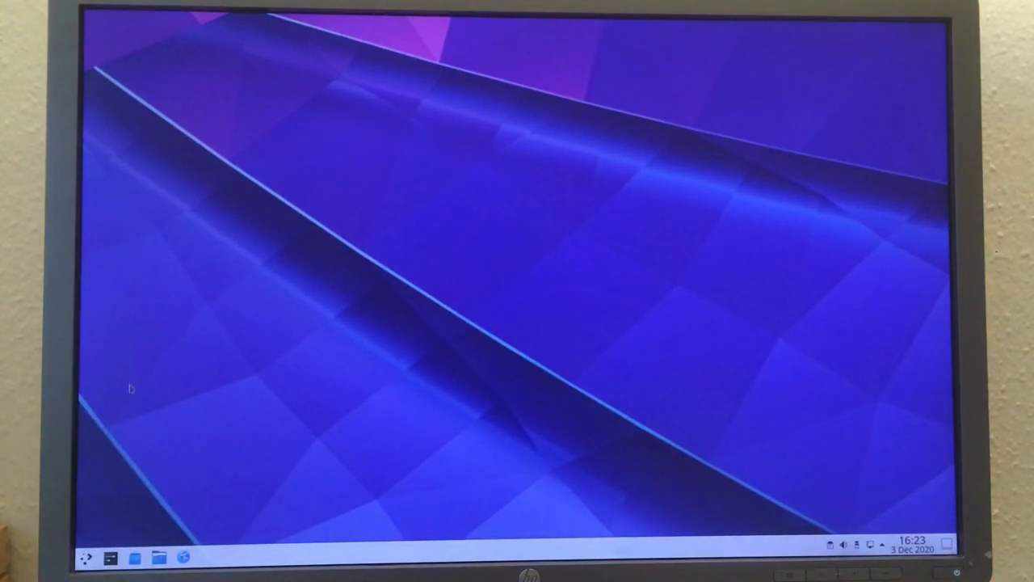
- Reopen System Settings from the launcher and dismiss it again
click(87, 557)
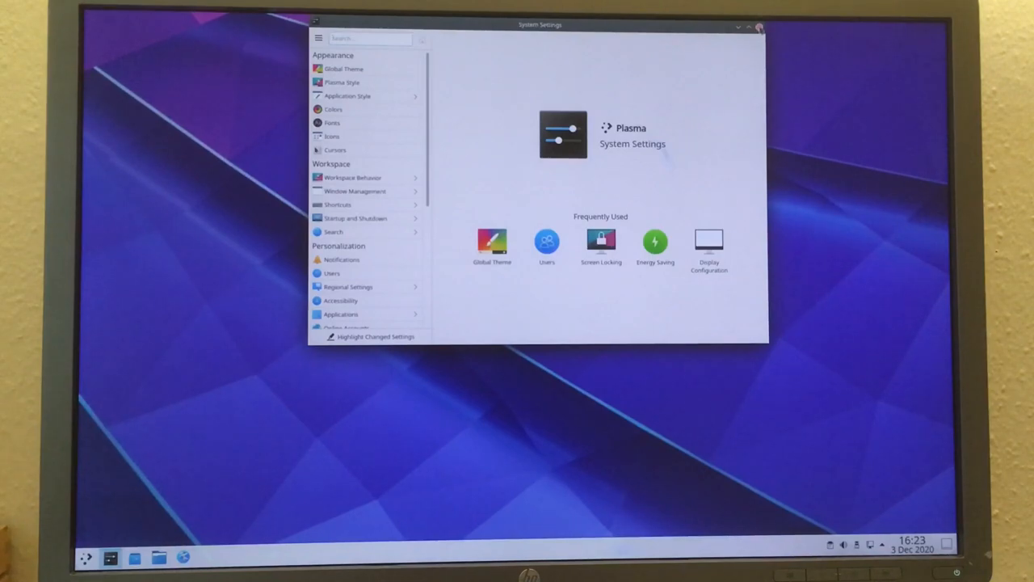
click(87, 555)
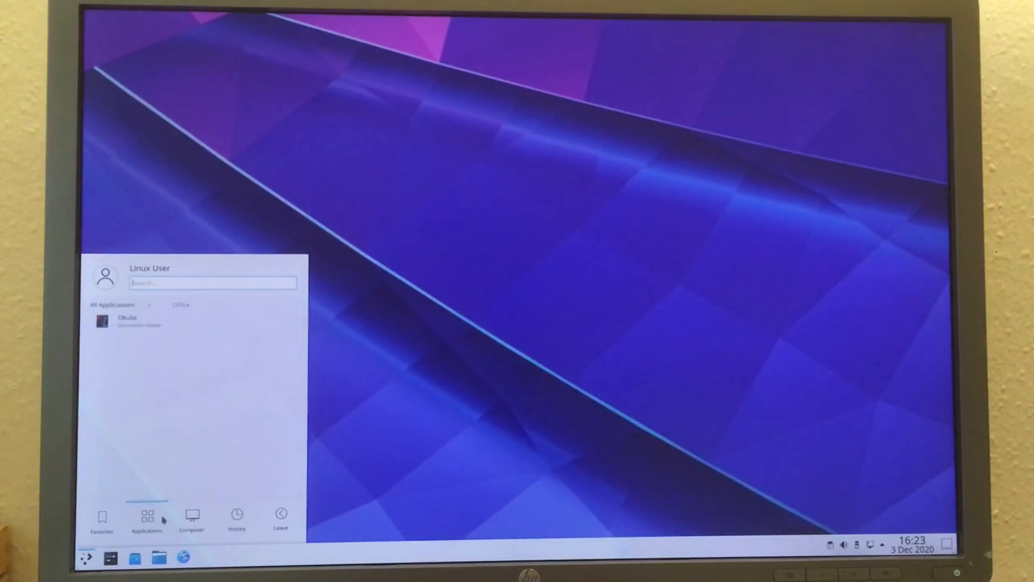
mouse_move(144, 478)
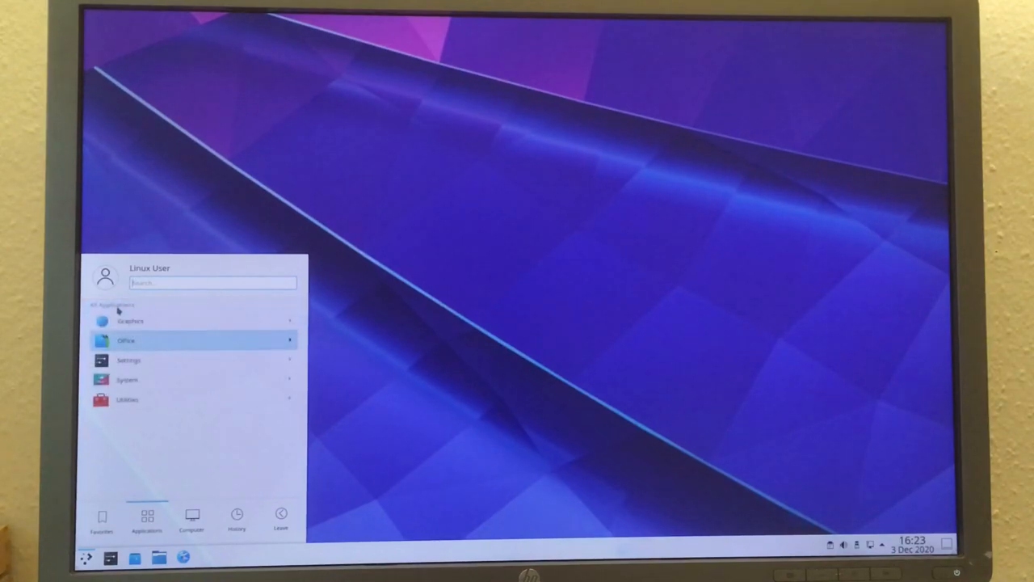
- Browse the launcher's Settings category, return to All Applications and launch a program from System
click(129, 359)
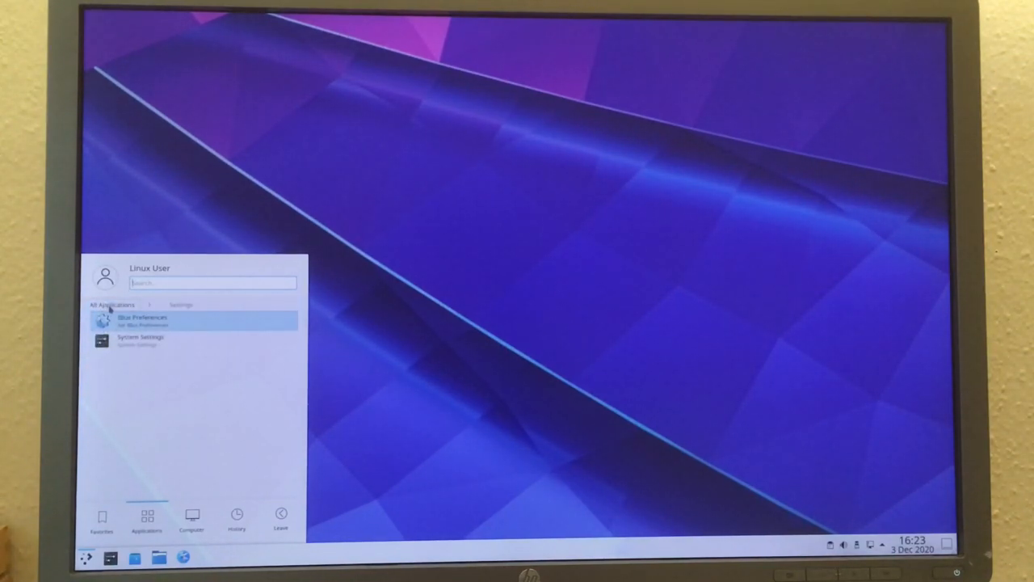
click(113, 304)
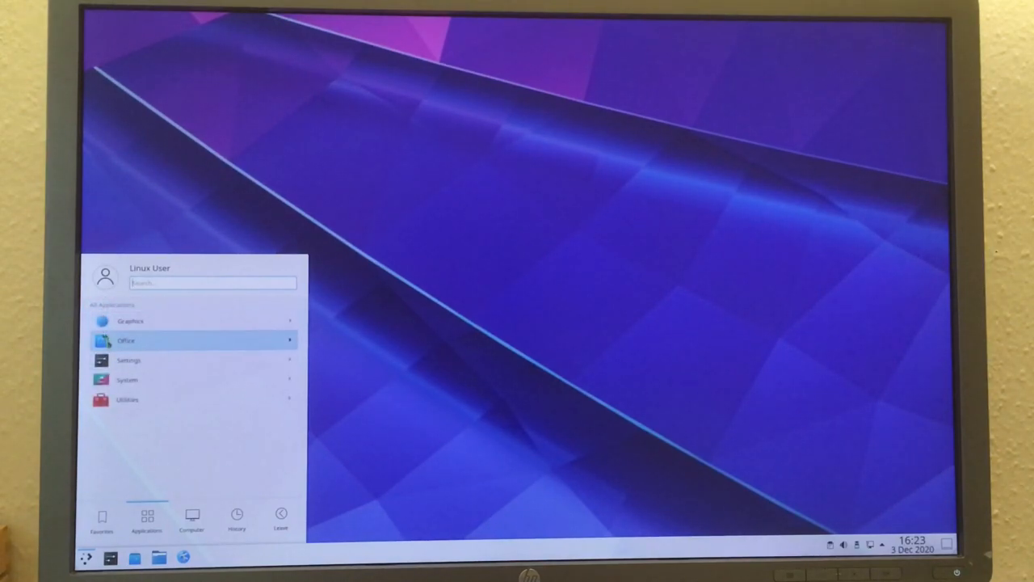
click(126, 380)
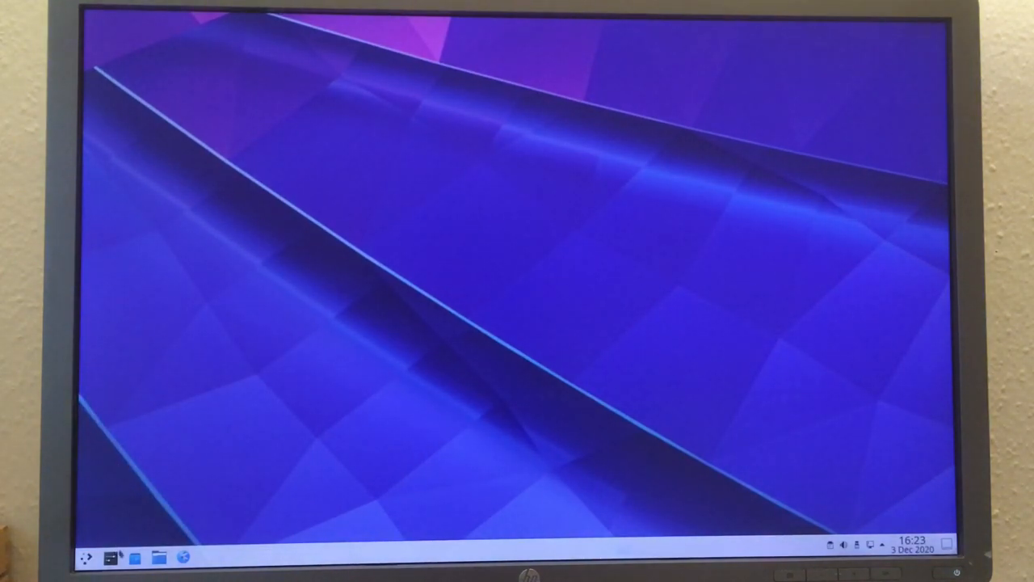
- From the launcher's System category, start a Konsole terminal beside Discover
click(87, 555)
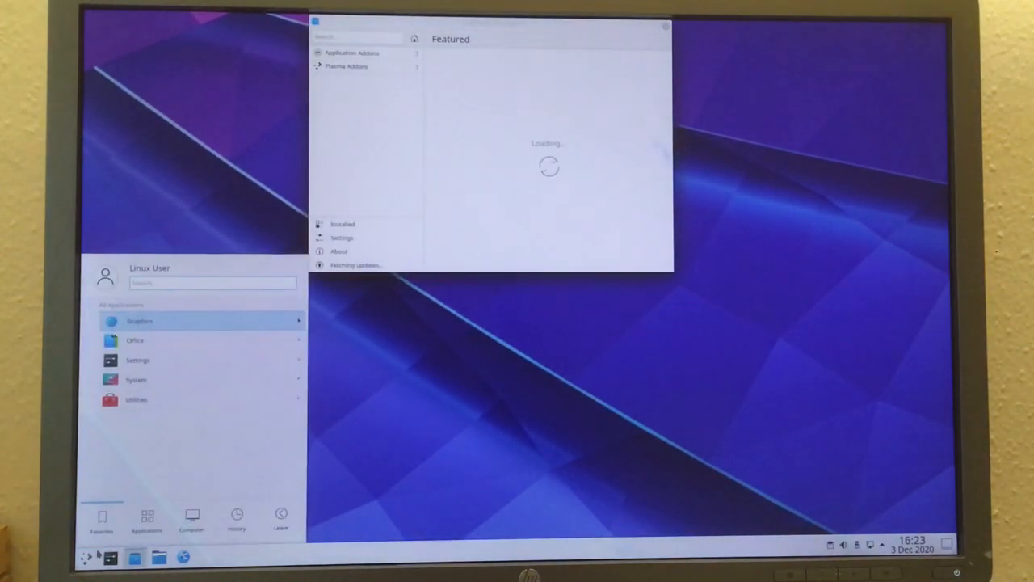
mouse_move(144, 466)
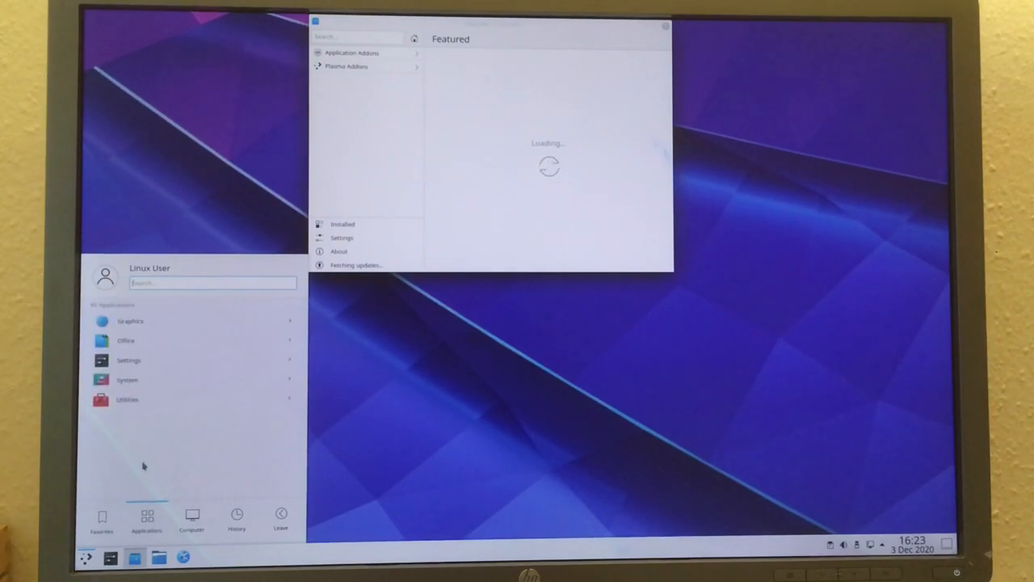
click(126, 378)
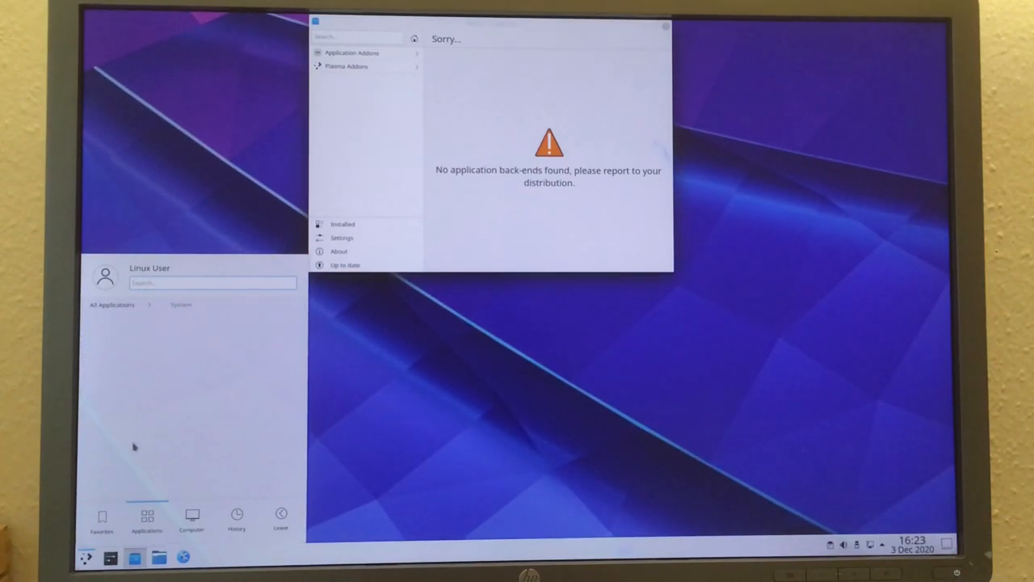
click(145, 517)
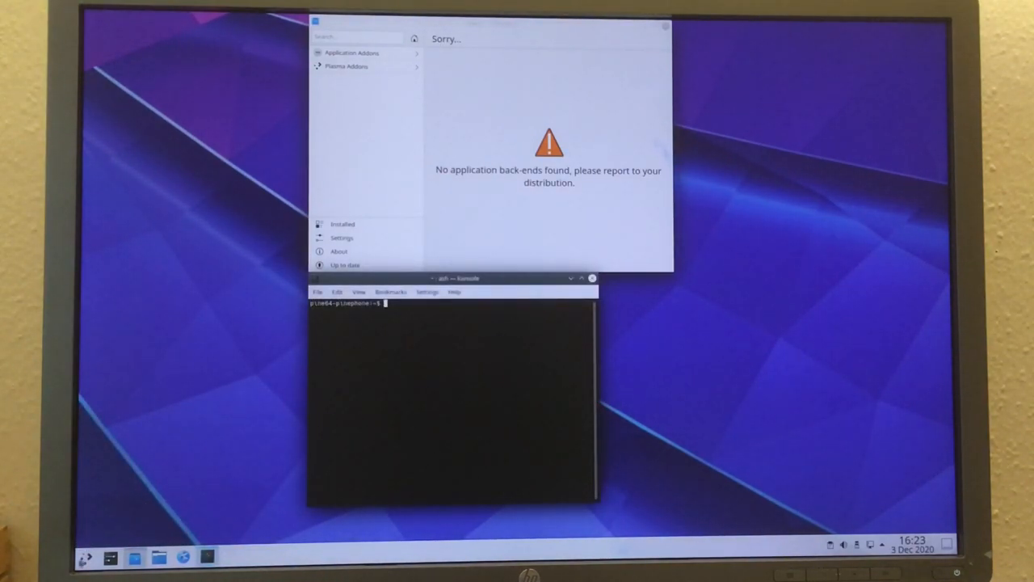
click(84, 556)
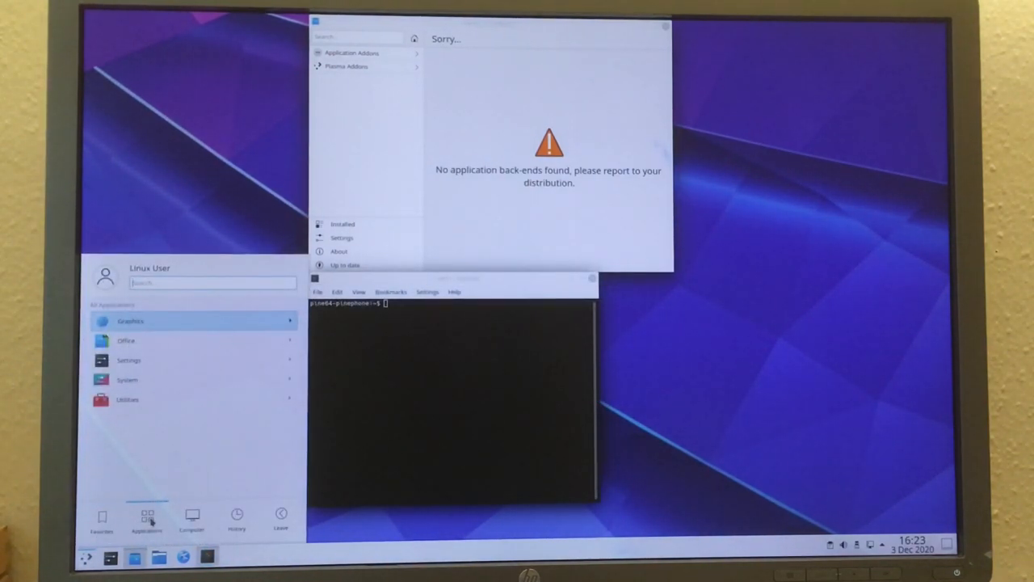
click(131, 320)
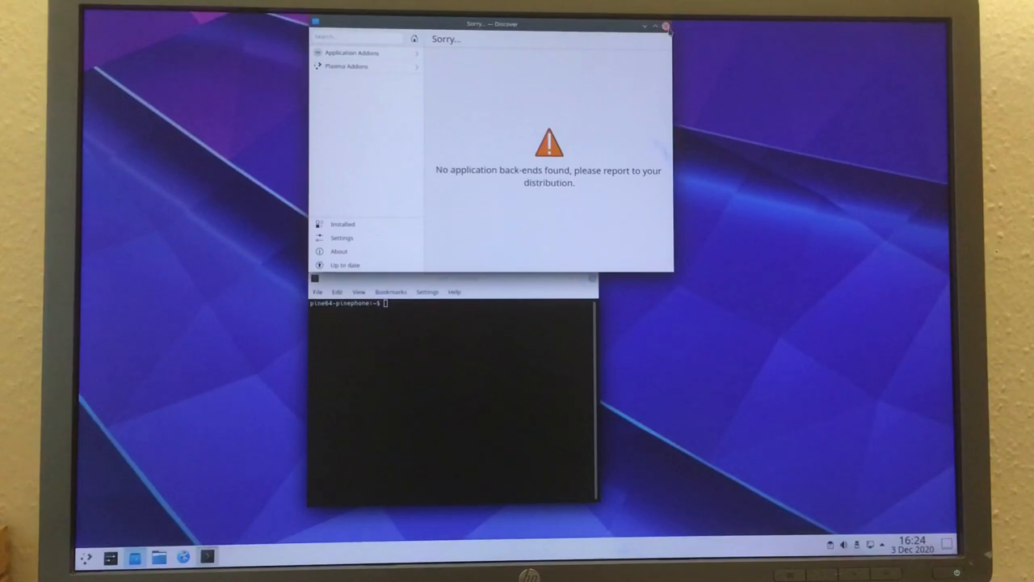
- Close Discover and run 'sudo apk -U upgrade' in Konsole, authorising it with the sudo password
click(665, 26)
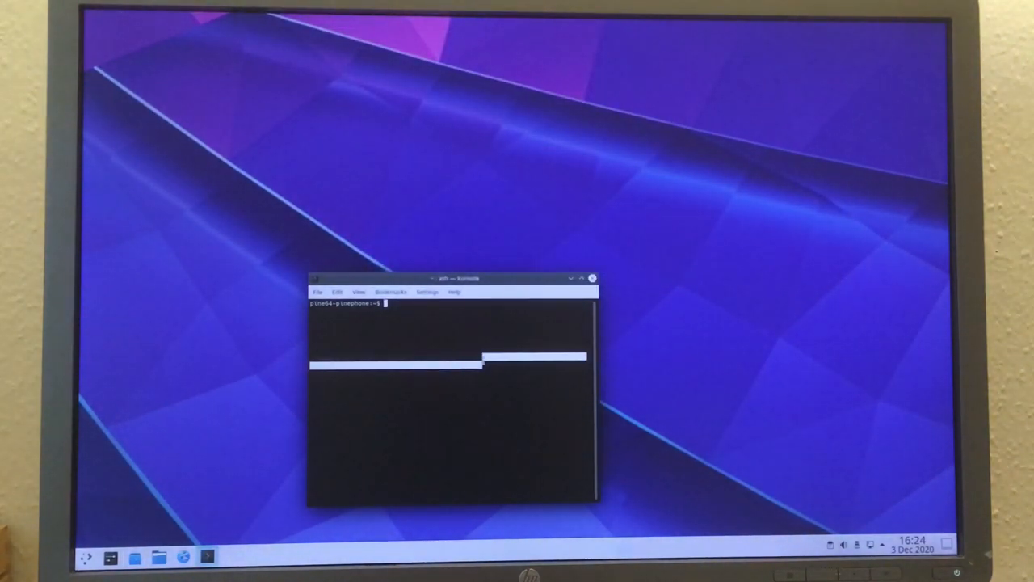
text(sudo apk)
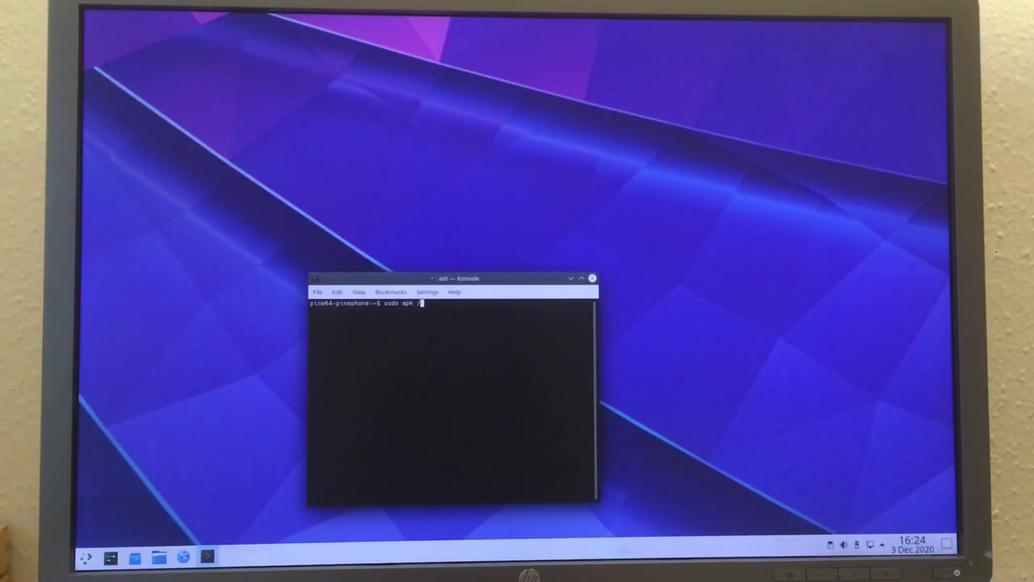
text(-U)
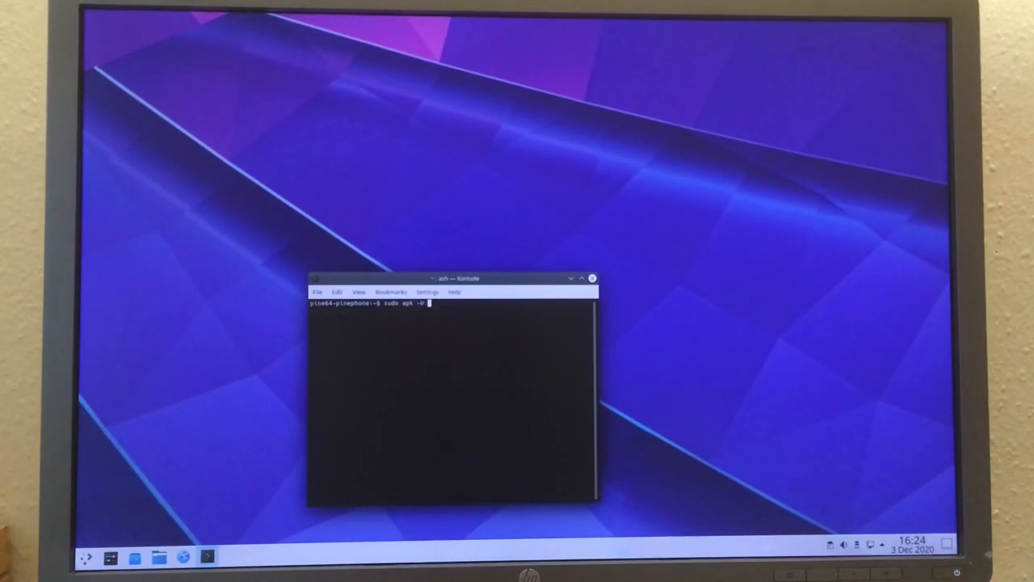
key(Return)
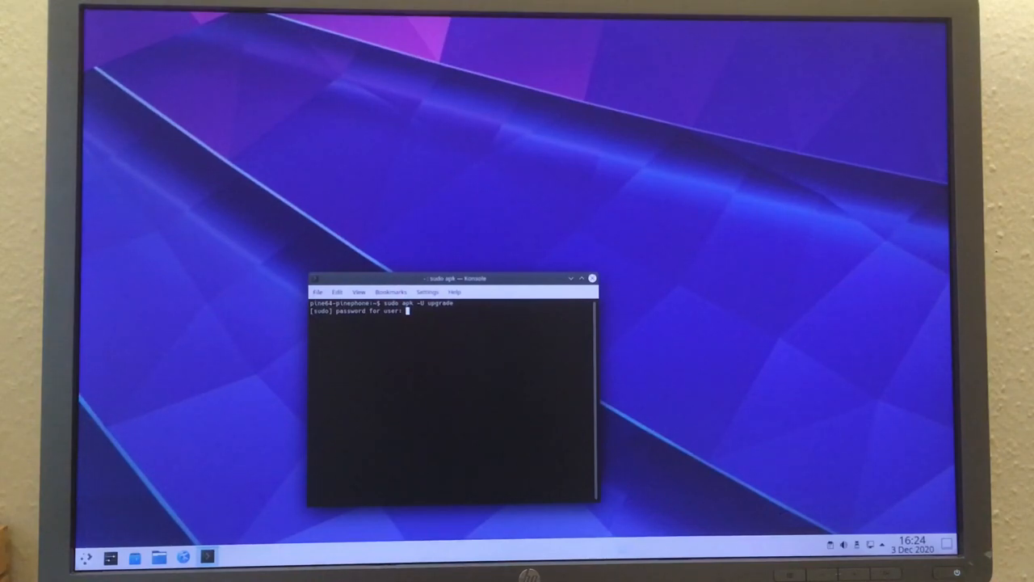
key(Return)
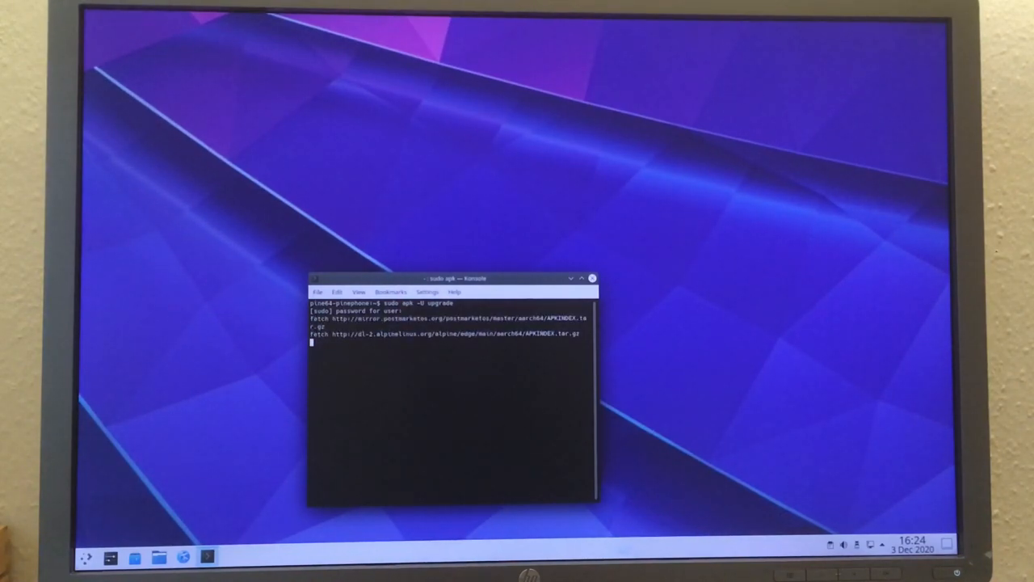